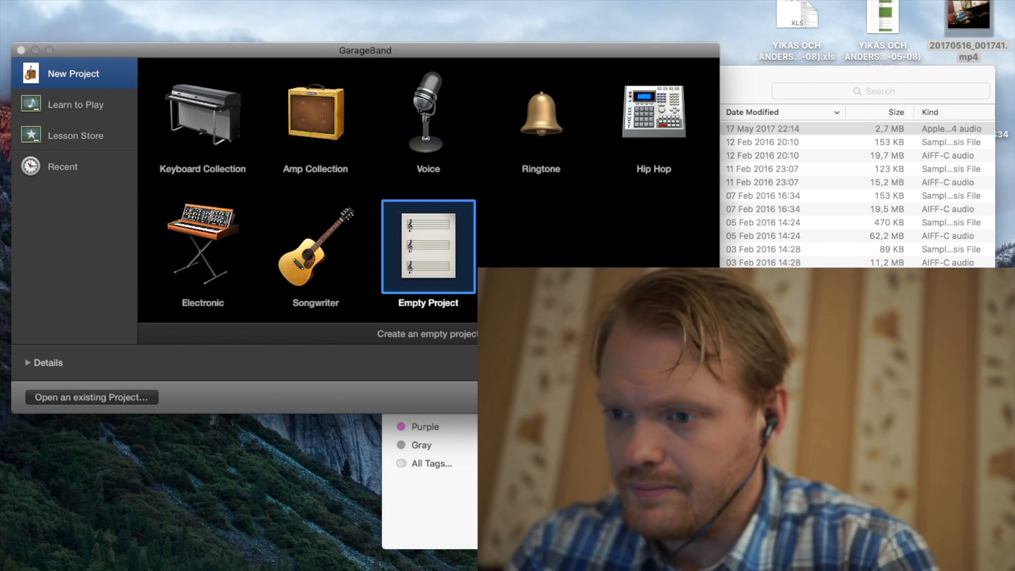
# Step: Create an empty project with a Classic Electric Piano track and record a short MIDI part
pyautogui.click(427, 247)
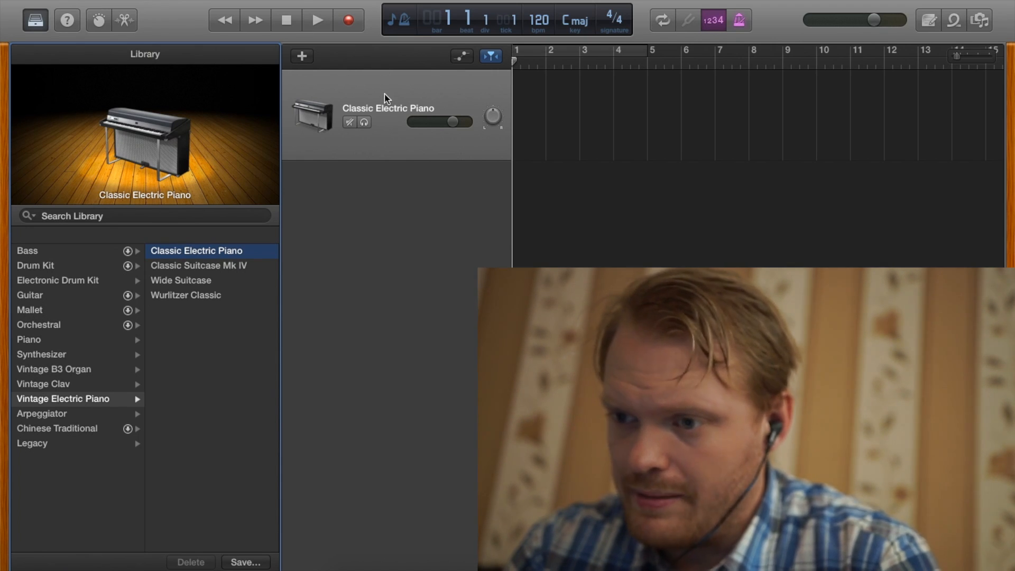
pyautogui.moveTo(387, 98)
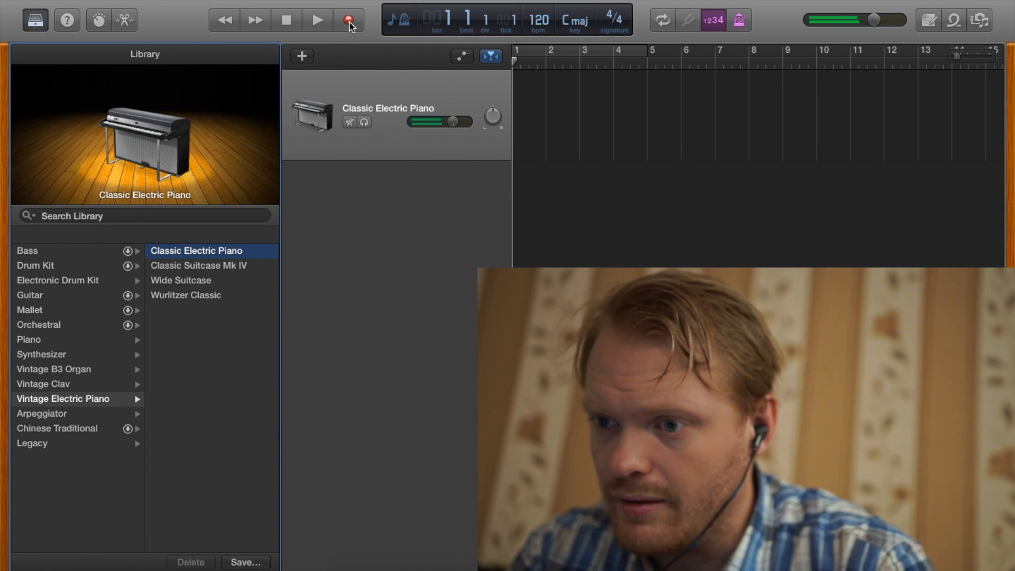
pyautogui.click(317, 19)
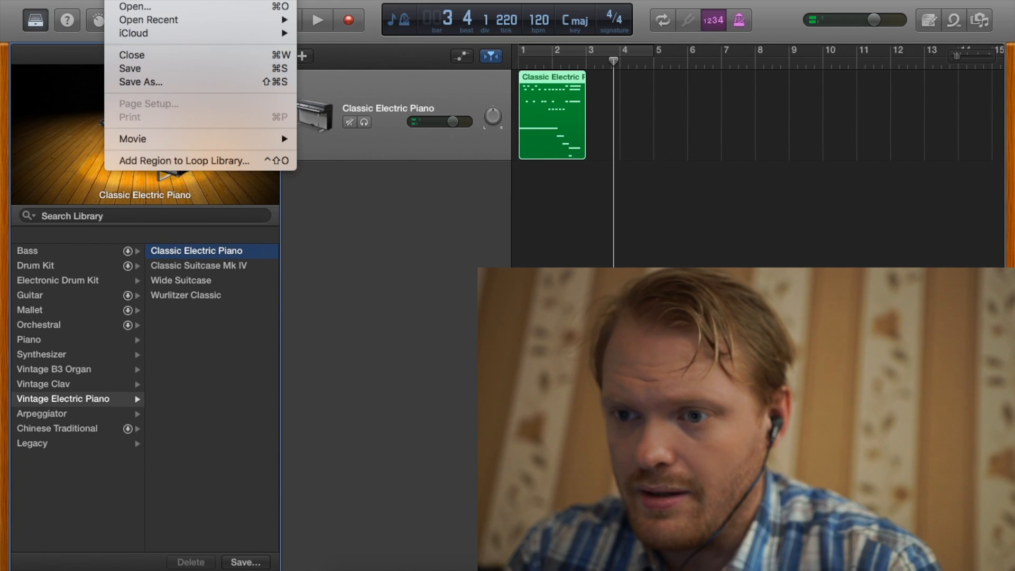
# Step: Add the Audio 1 track, enable input monitoring, and record a few bars of audio
pyautogui.click(131, 54)
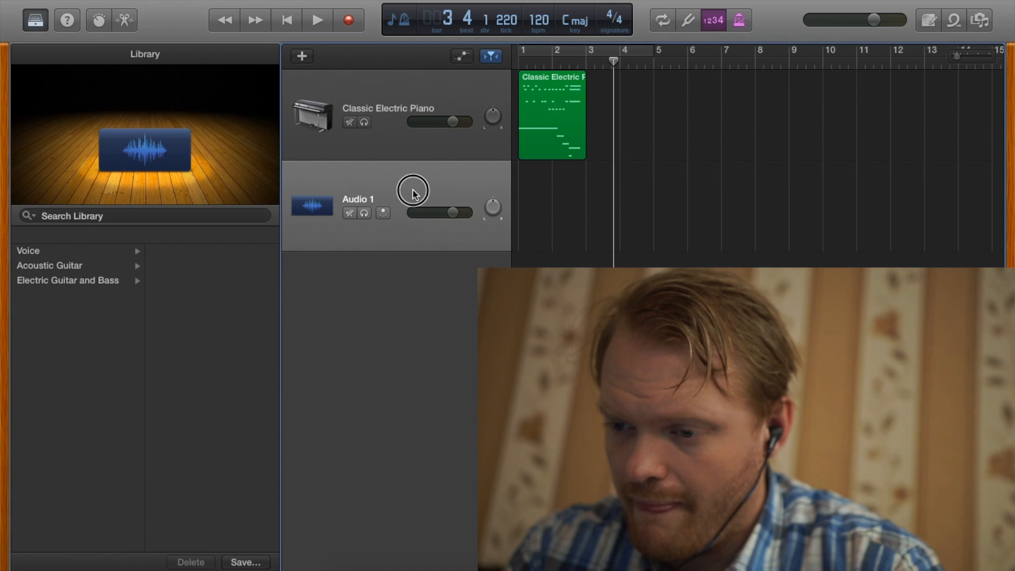
pyautogui.click(384, 213)
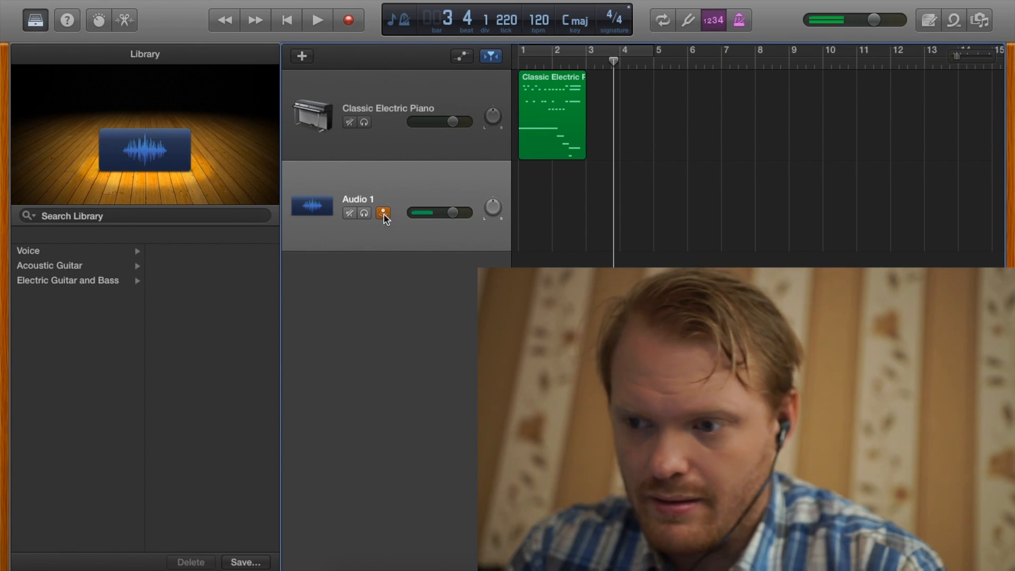
pyautogui.click(317, 19)
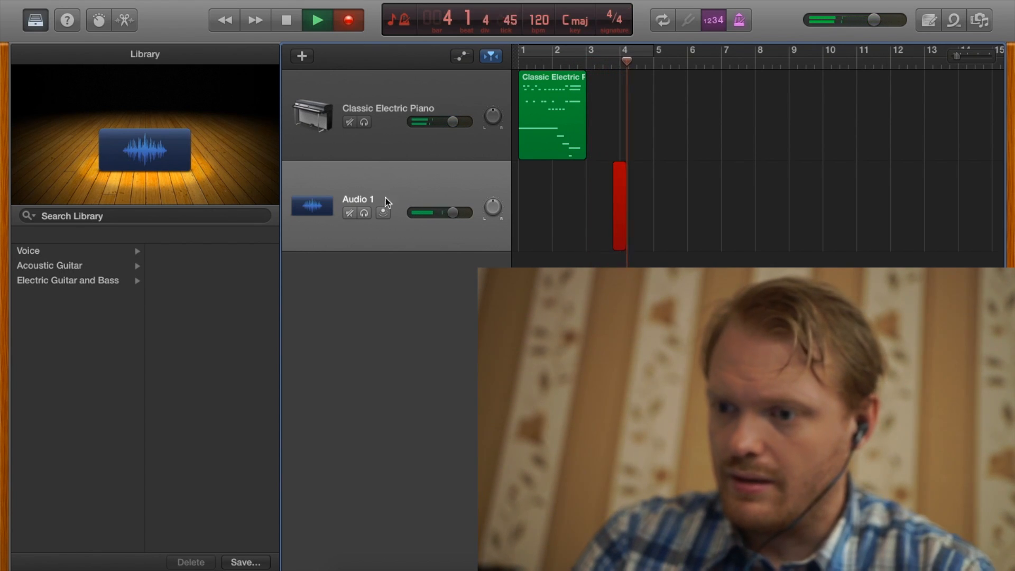
pyautogui.click(383, 214)
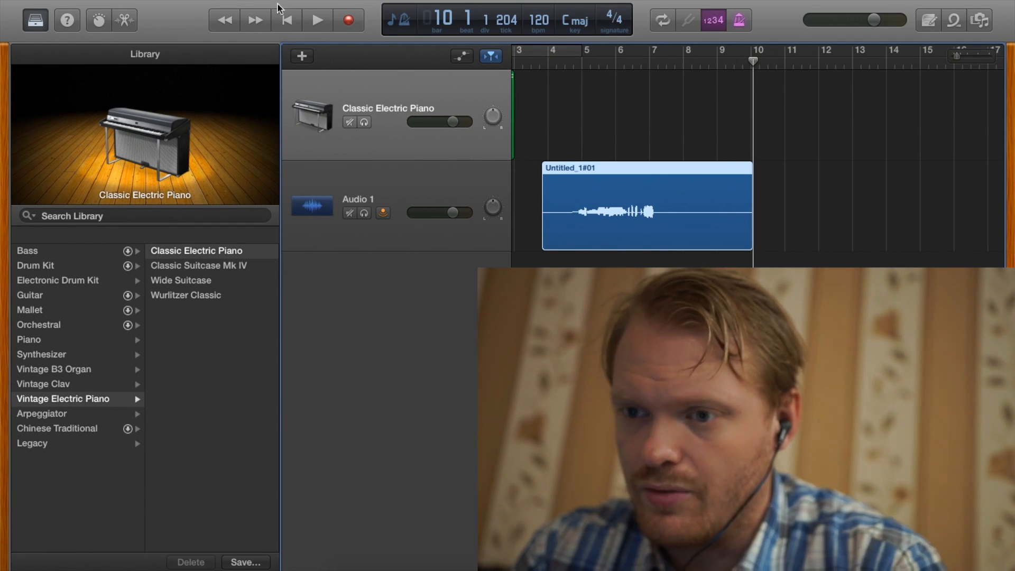
# Step: Show Record Enable buttons on track headers and test arming Audio 1 on and off
pyautogui.rightClick(388, 113)
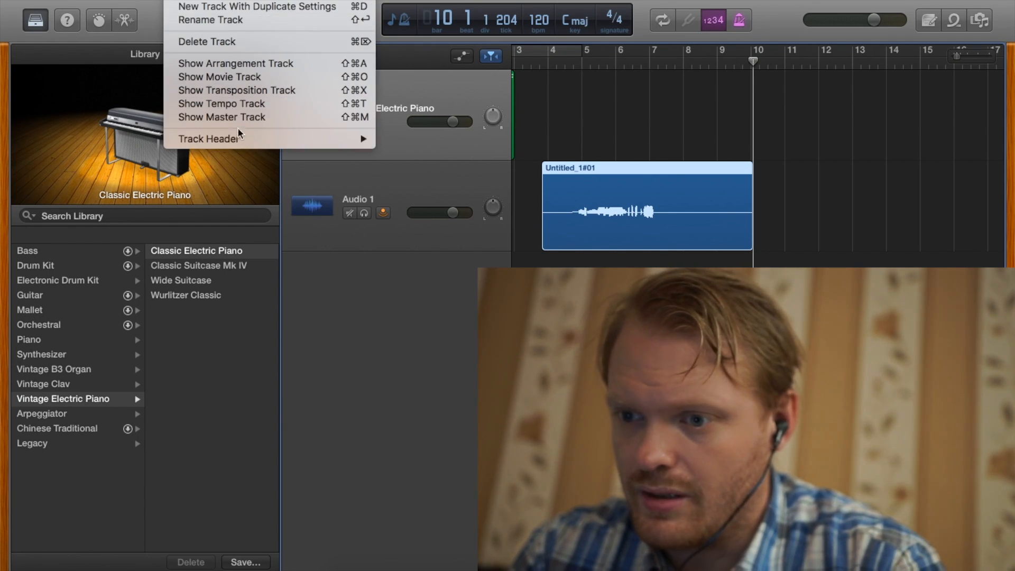
pyautogui.moveTo(210, 138)
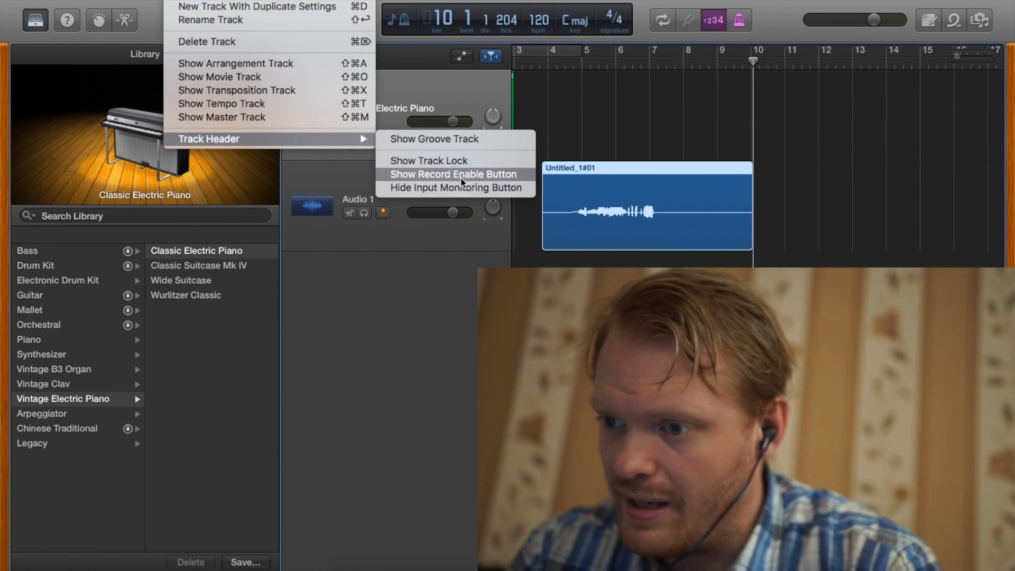
pyautogui.click(453, 174)
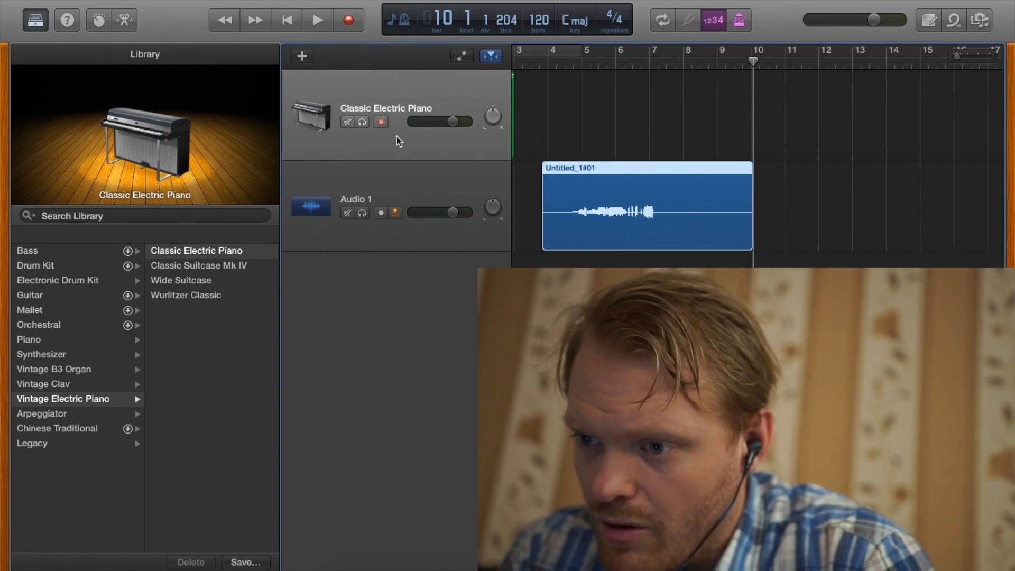
pyautogui.moveTo(379, 228)
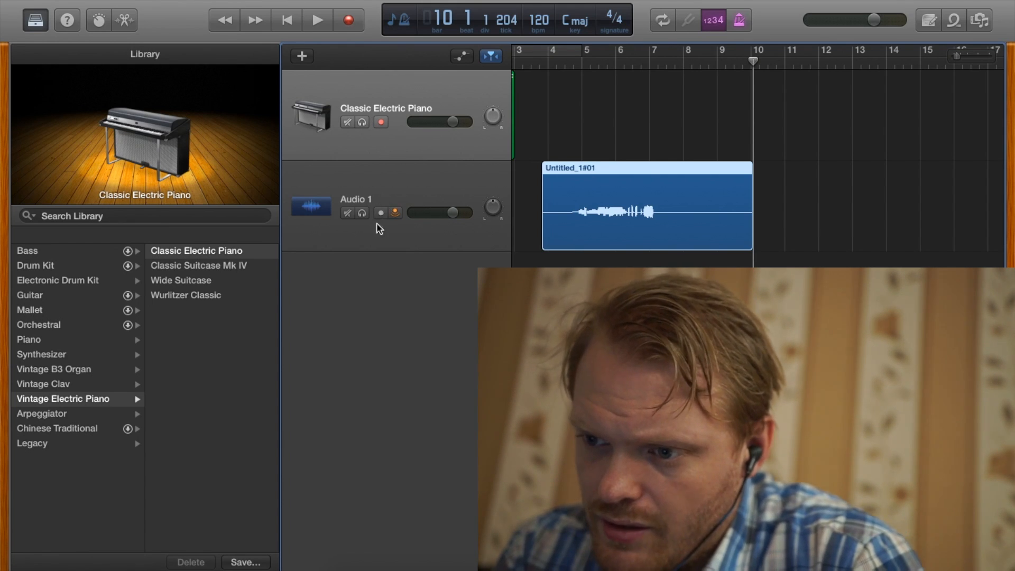
pyautogui.click(381, 213)
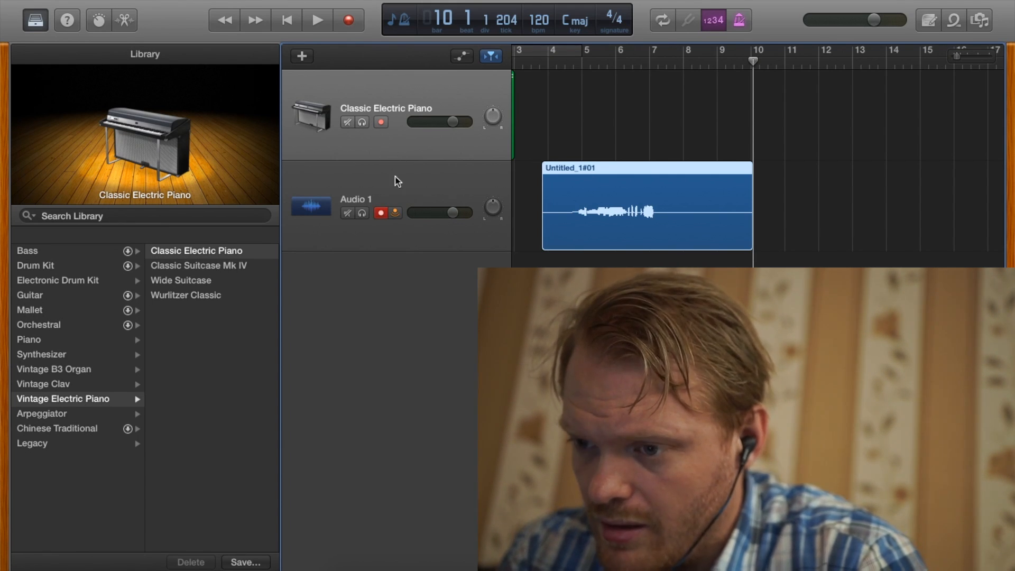
pyautogui.click(381, 212)
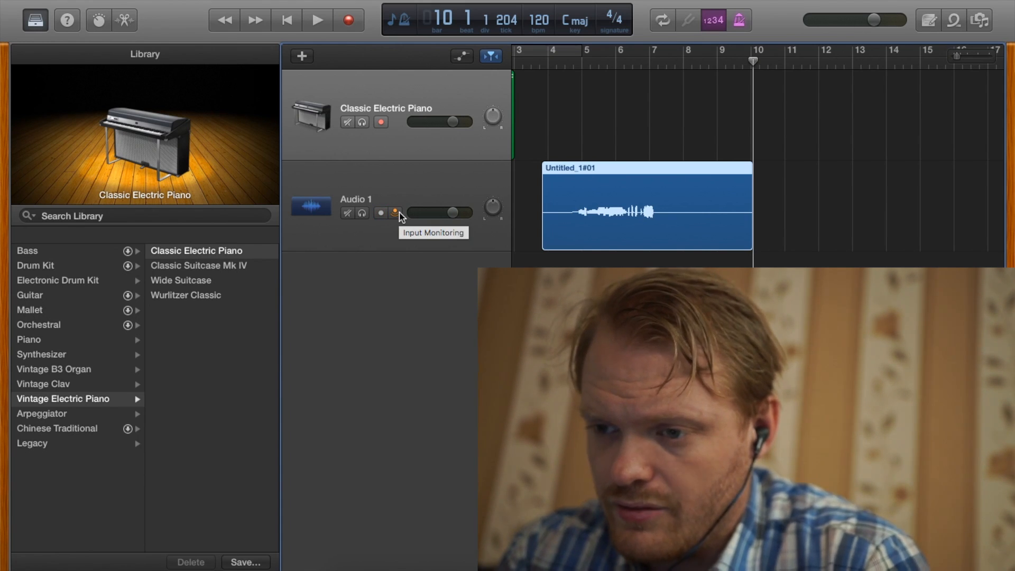
pyautogui.click(26, 8)
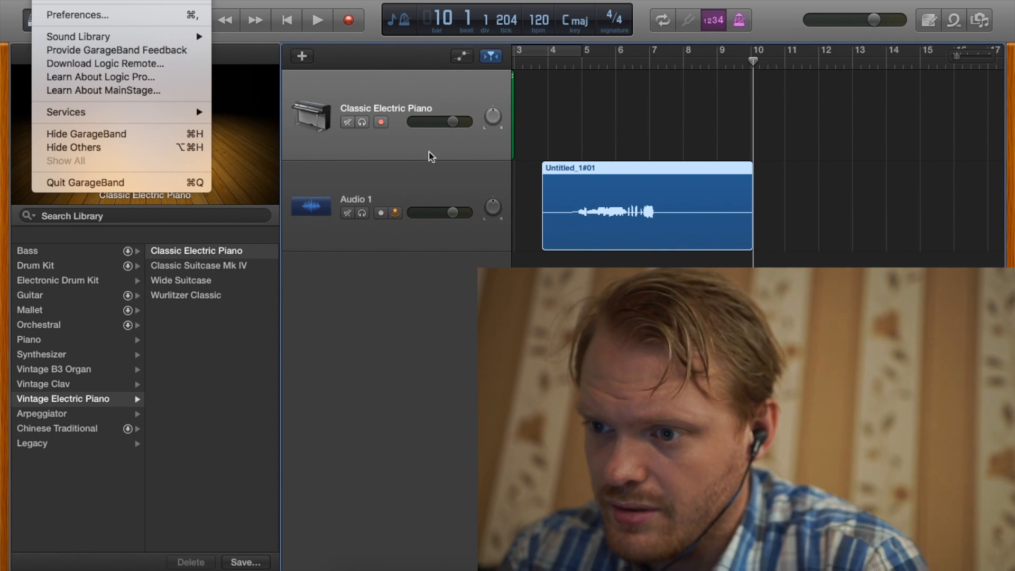
# Step: Turn on record-enable for Audio 1 and Classic Electric Piano so both are red
pyautogui.click(380, 122)
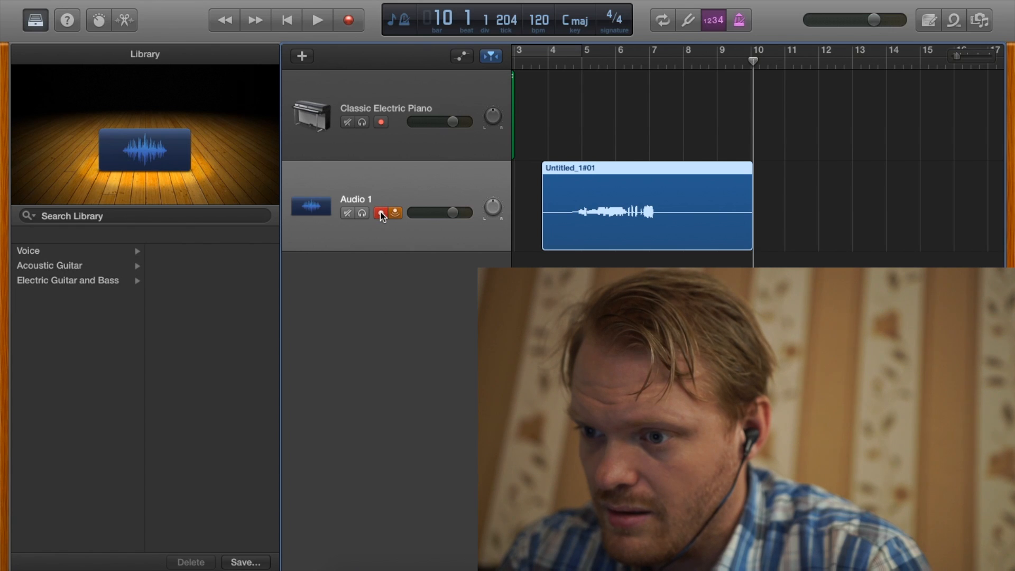
pyautogui.click(381, 122)
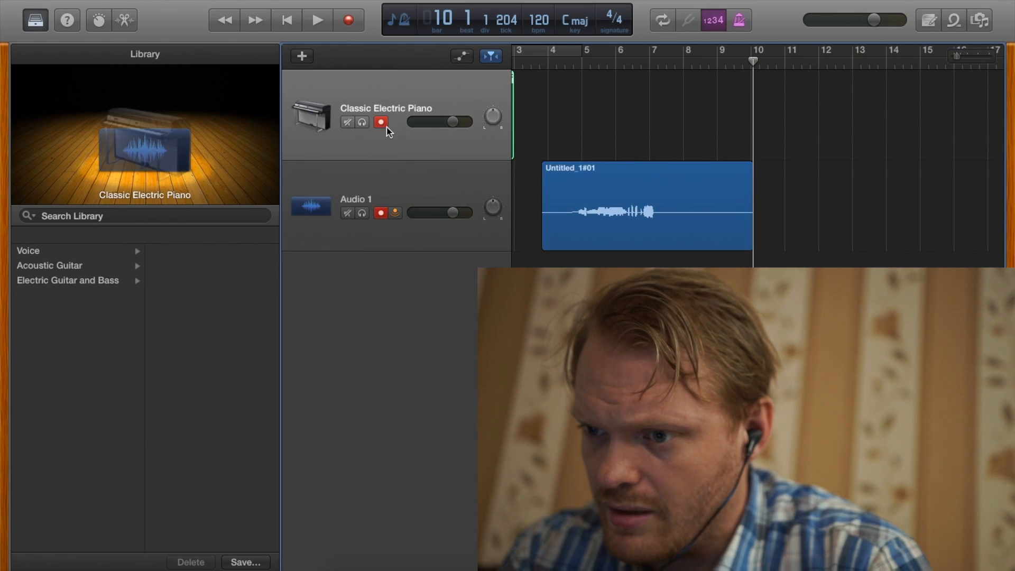
pyautogui.click(63, 398)
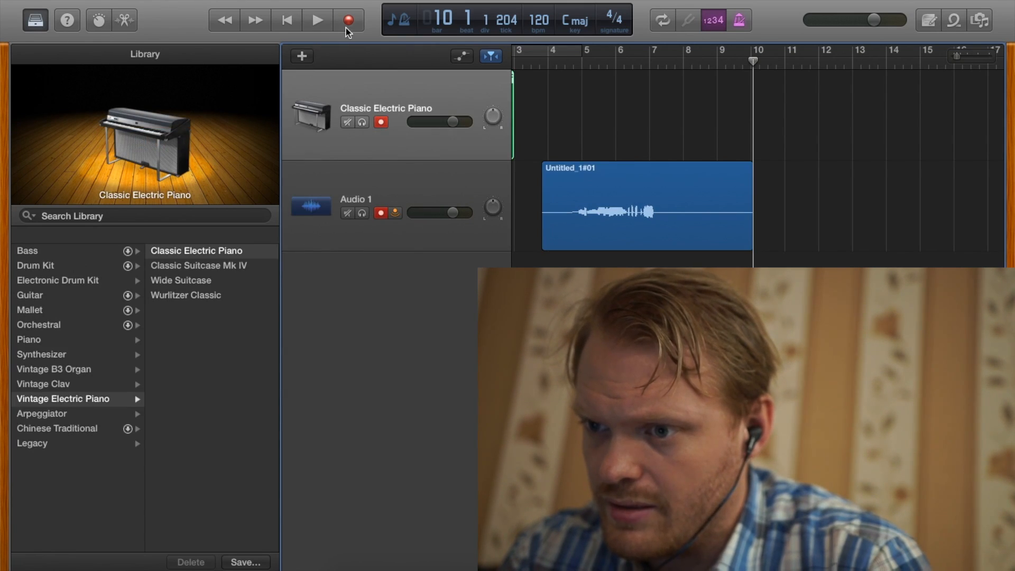
# Step: Record on both armed tracks at once, then stop the recording
pyautogui.click(316, 19)
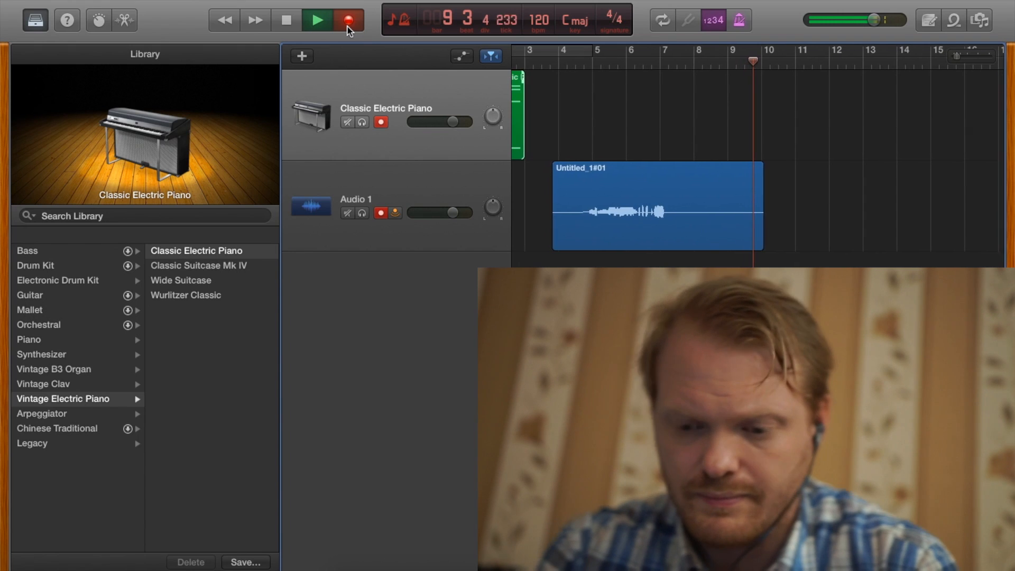
pyautogui.click(348, 20)
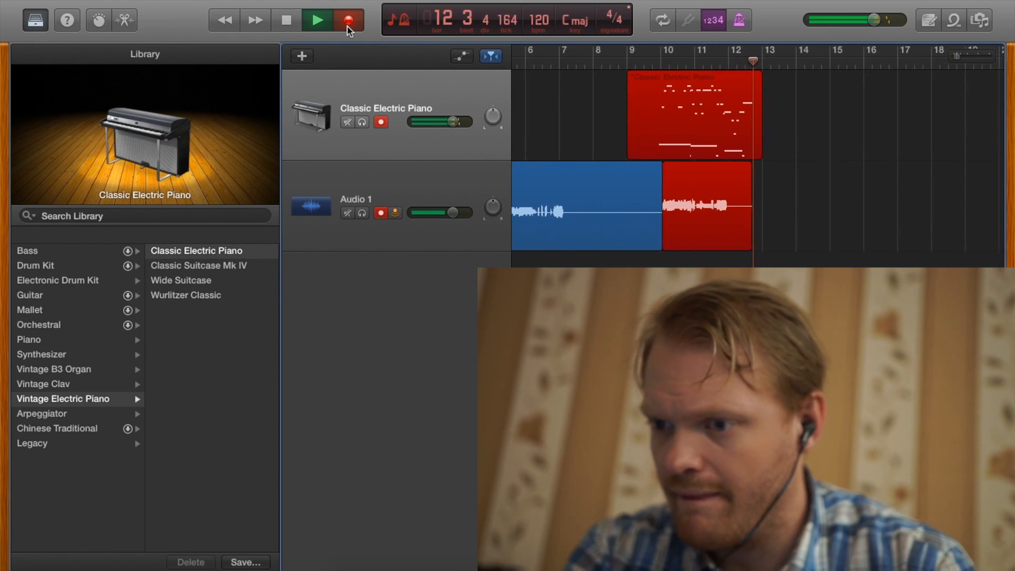
pyautogui.click(286, 19)
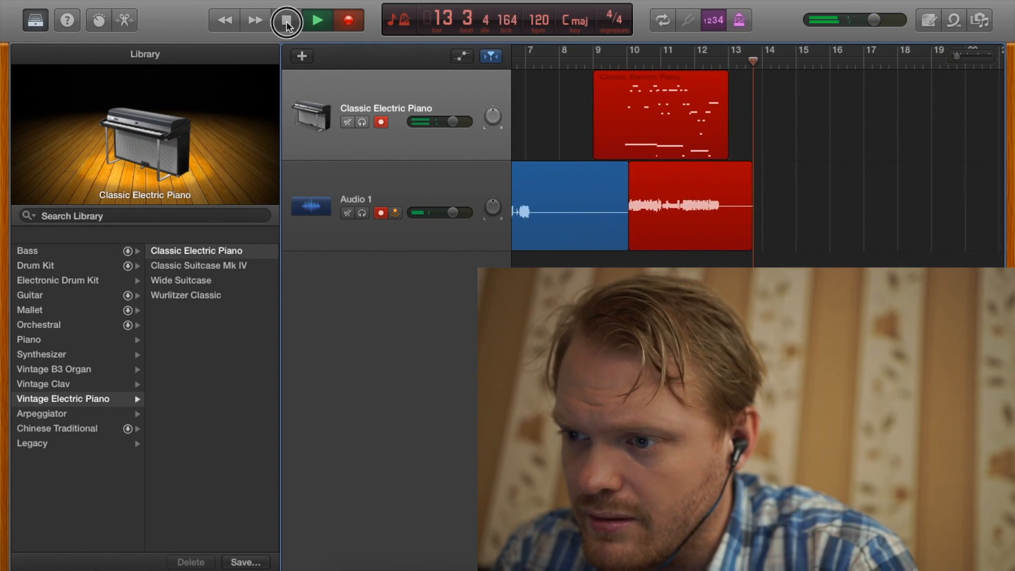
pyautogui.click(286, 20)
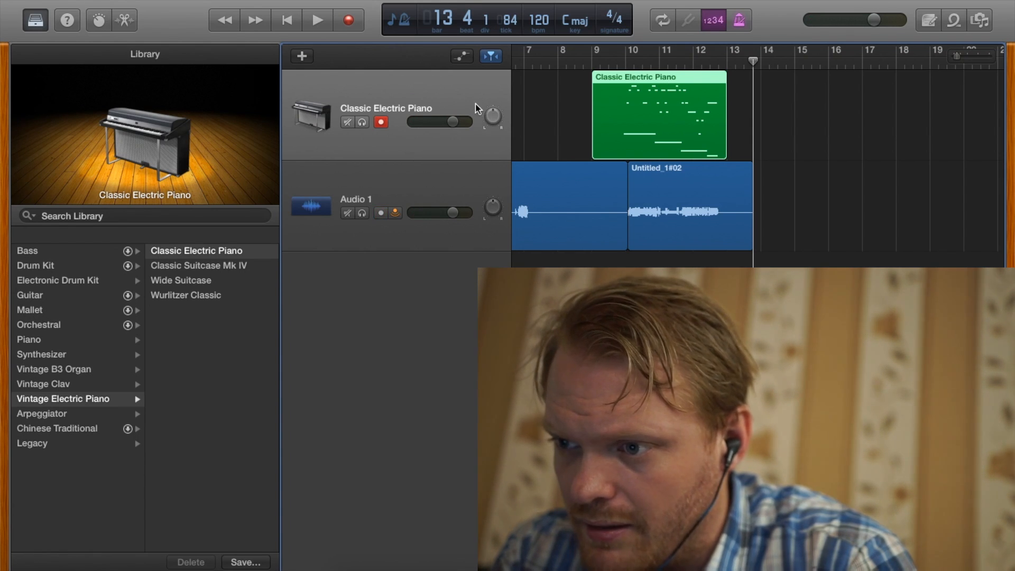
pyautogui.moveTo(435, 171)
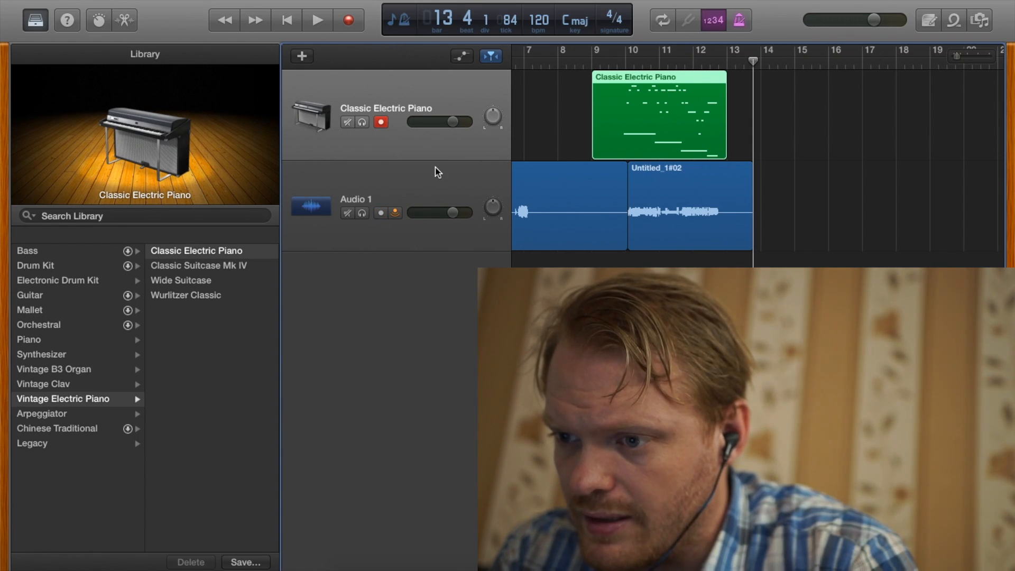